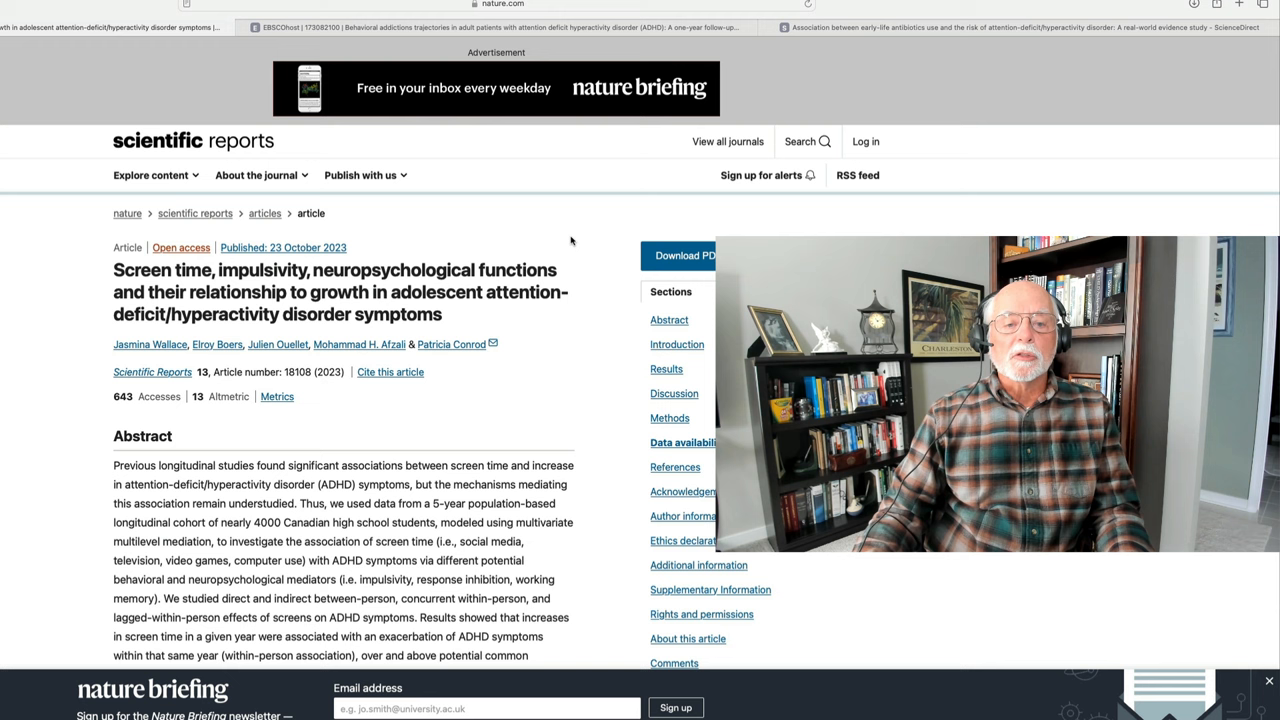
Scroll through the EBSCOhost record of the behavioral addictions in adult ADHD follow-up study to read it
{"action": "scroll", "scroll_direction": "down", "scroll_amount": 3}
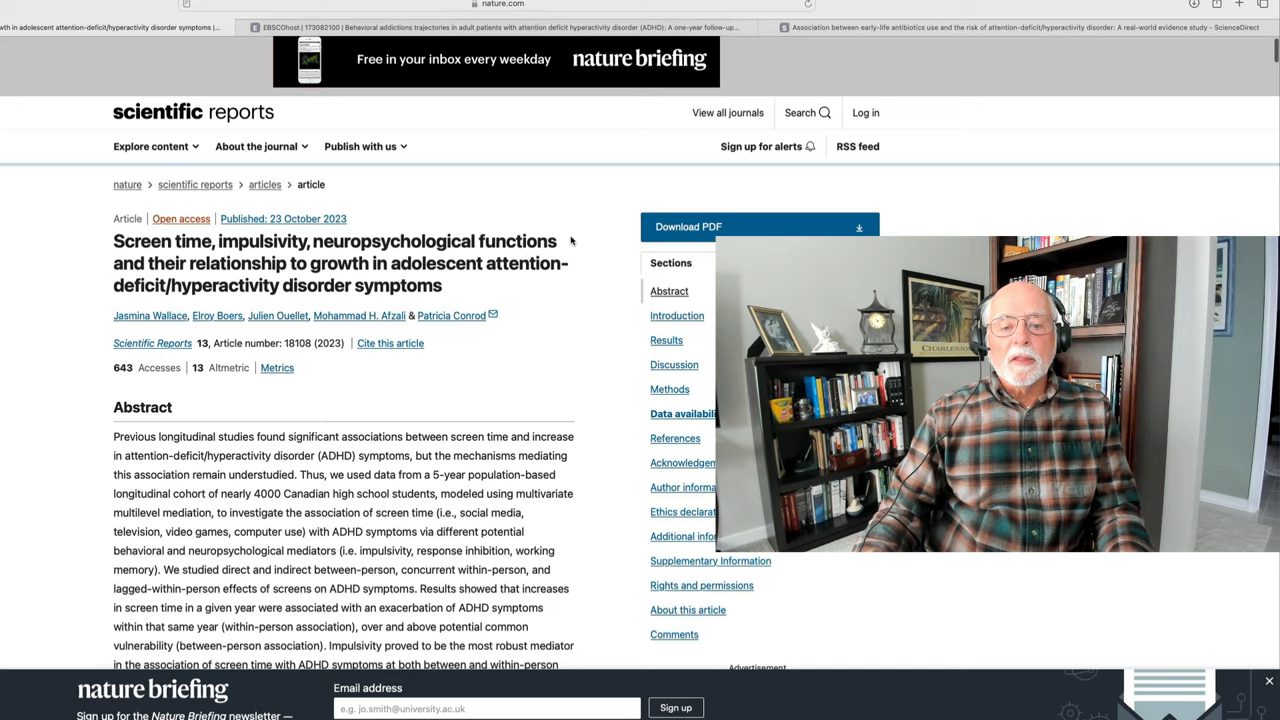
{"action": "scroll", "scroll_direction": "down", "scroll_amount": 3}
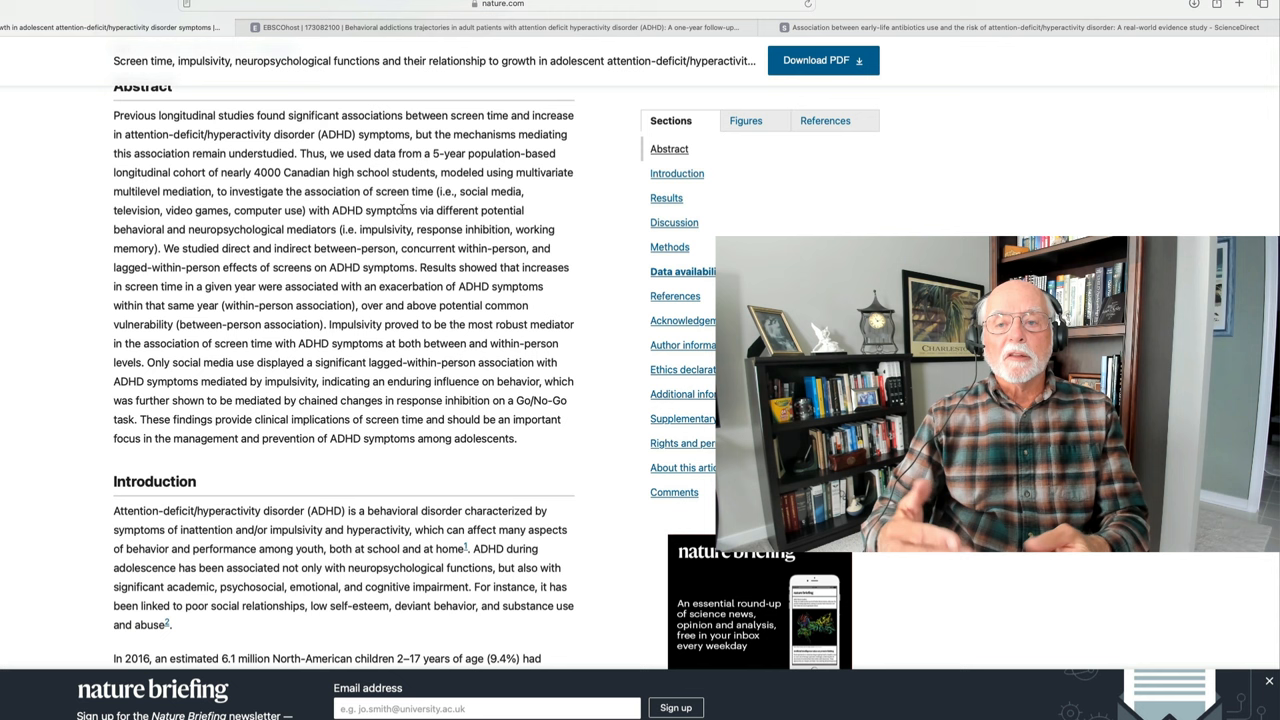
{"action": "scroll", "scroll_direction": "down", "scroll_amount": 3}
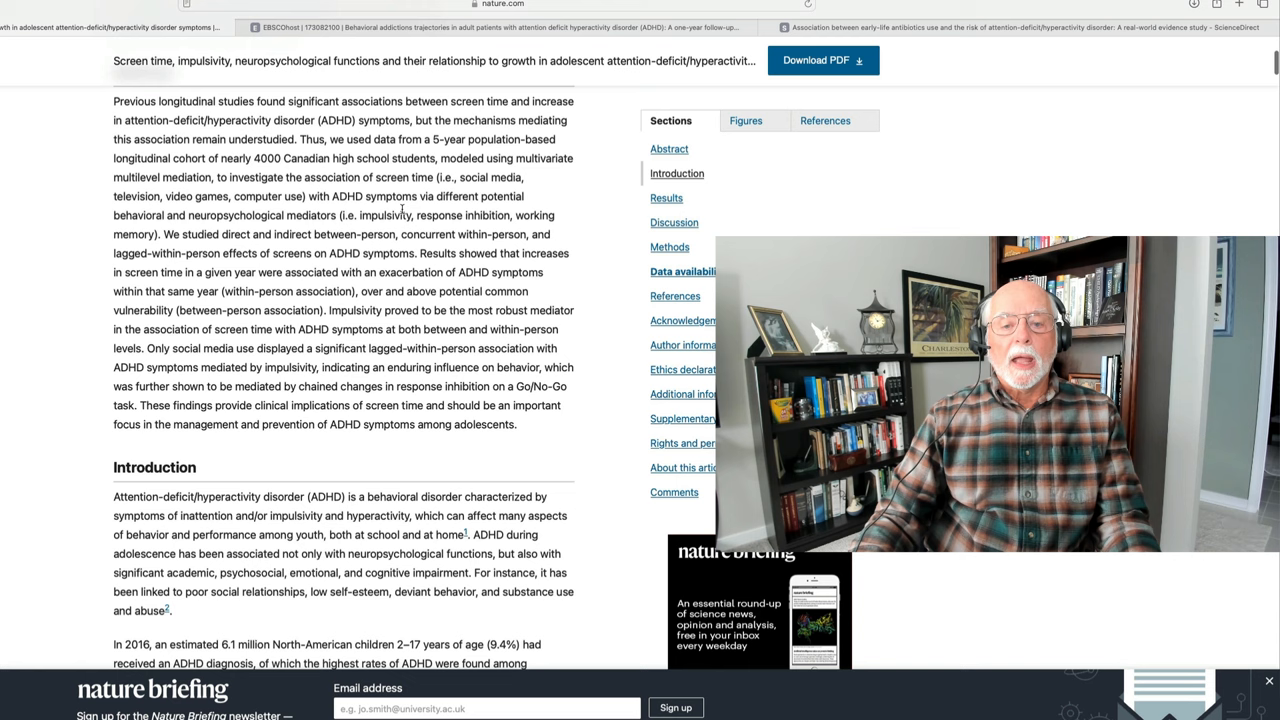
{"action": "scroll", "scroll_direction": "up", "scroll_amount": 3}
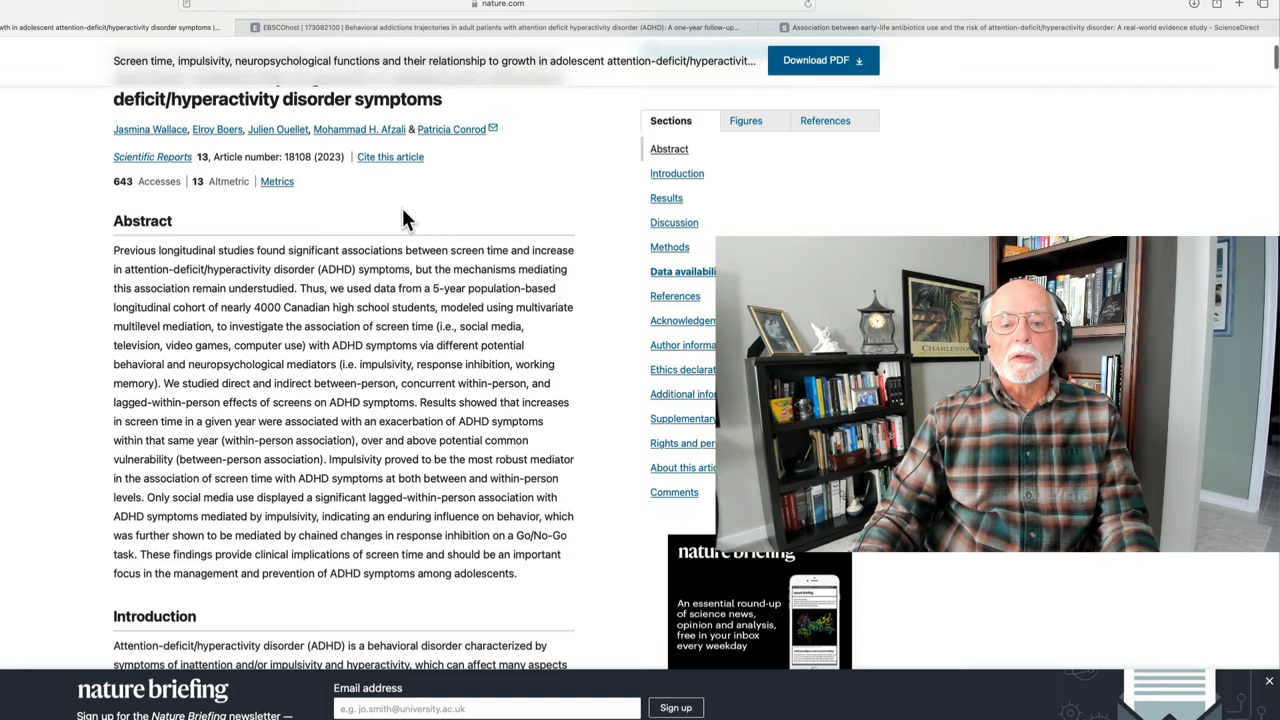
{"action": "scroll", "scroll_direction": "down", "scroll_amount": 3}
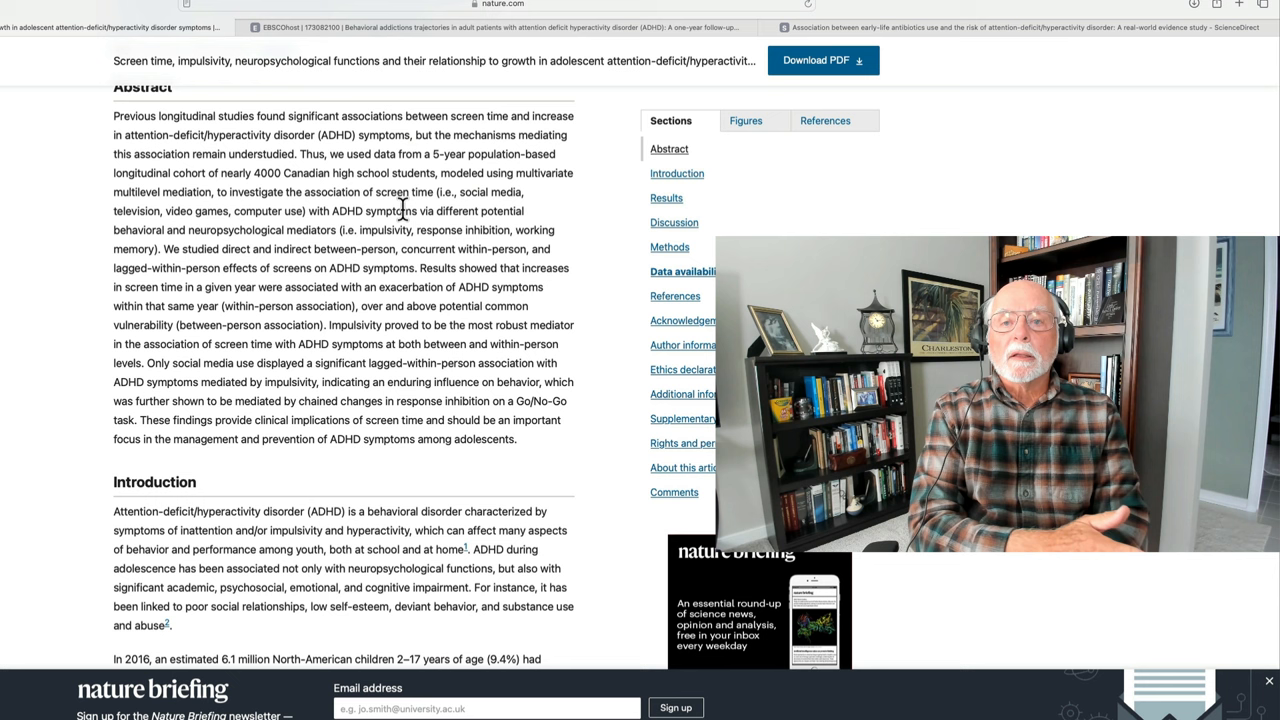
{"action": "scroll", "scroll_direction": "down", "scroll_amount": 3}
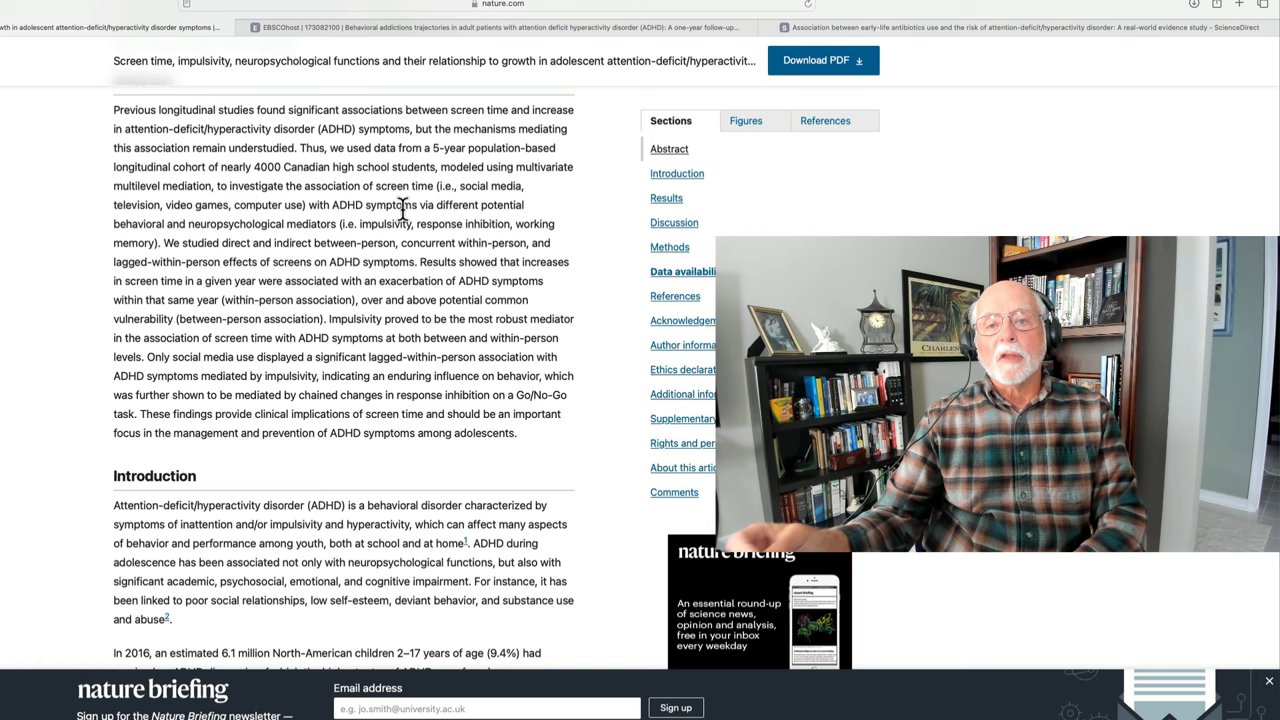
{"action": "scroll", "scroll_direction": "up", "scroll_amount": 3}
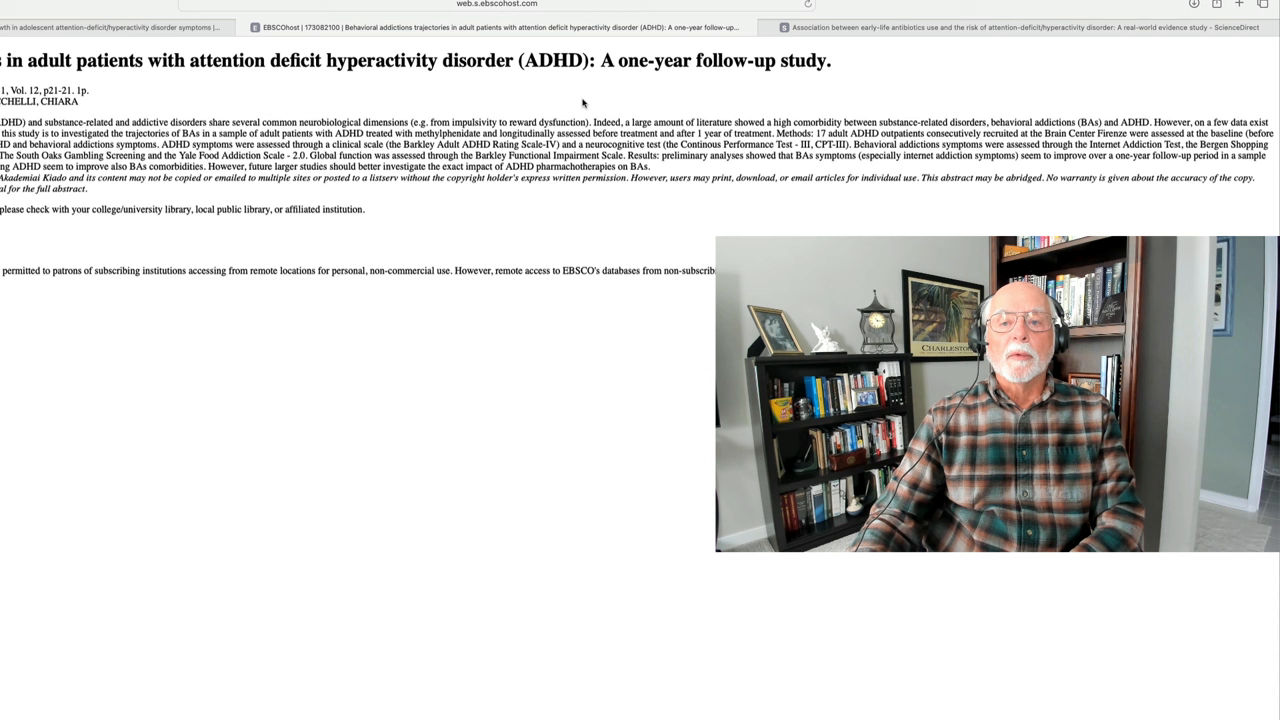
{"action": "left_click", "coordinate": [1000, 28]}
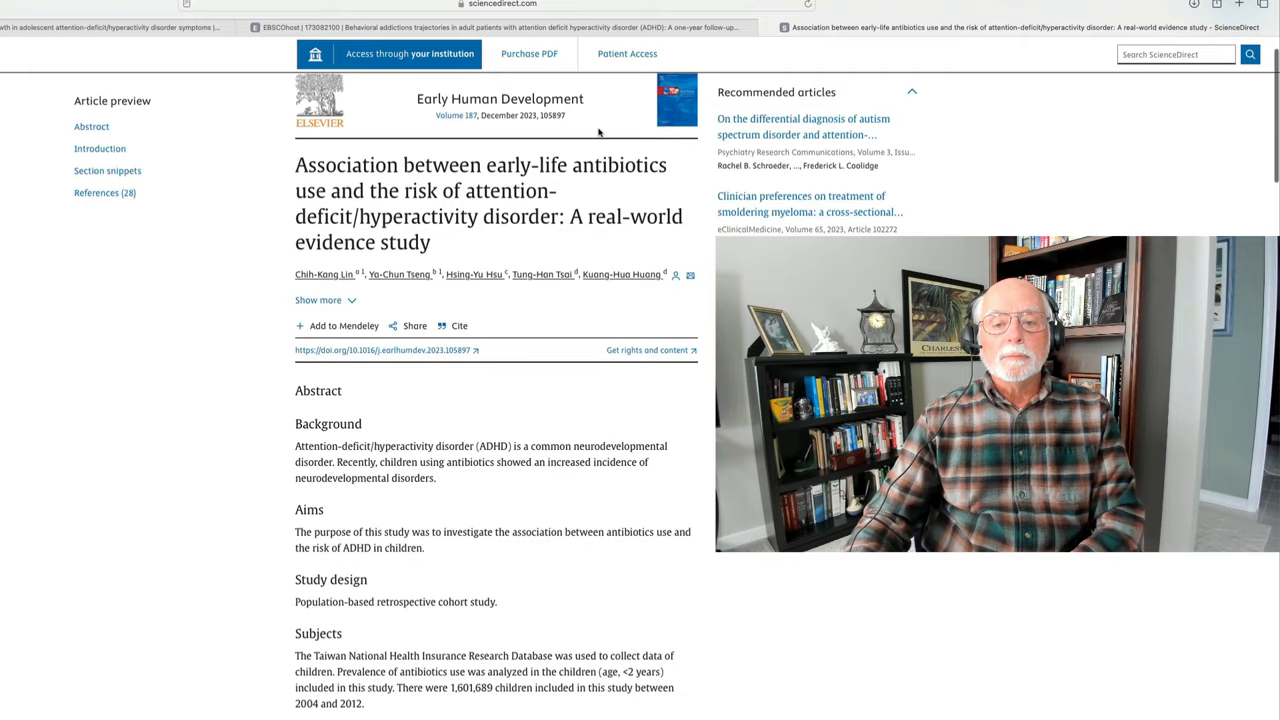
{"action": "scroll", "scroll_direction": "down", "scroll_amount": 3}
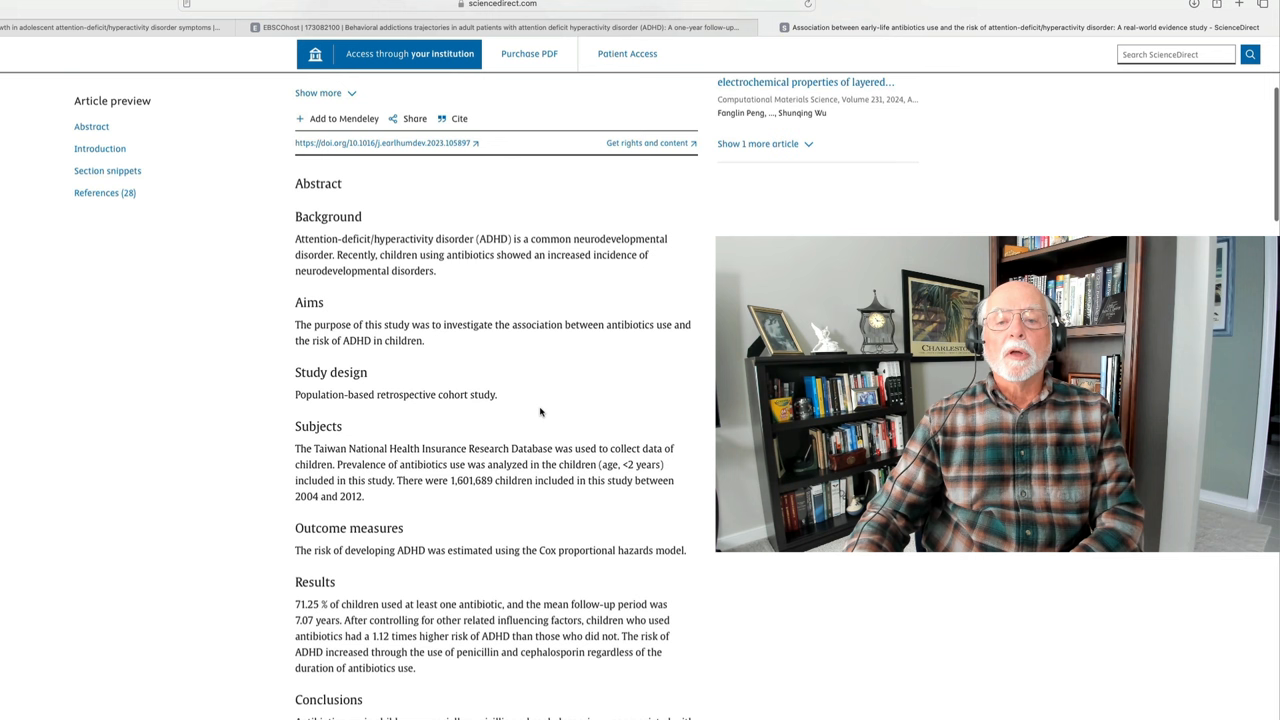
{"action": "mouse_move", "coordinate": [546, 408]}
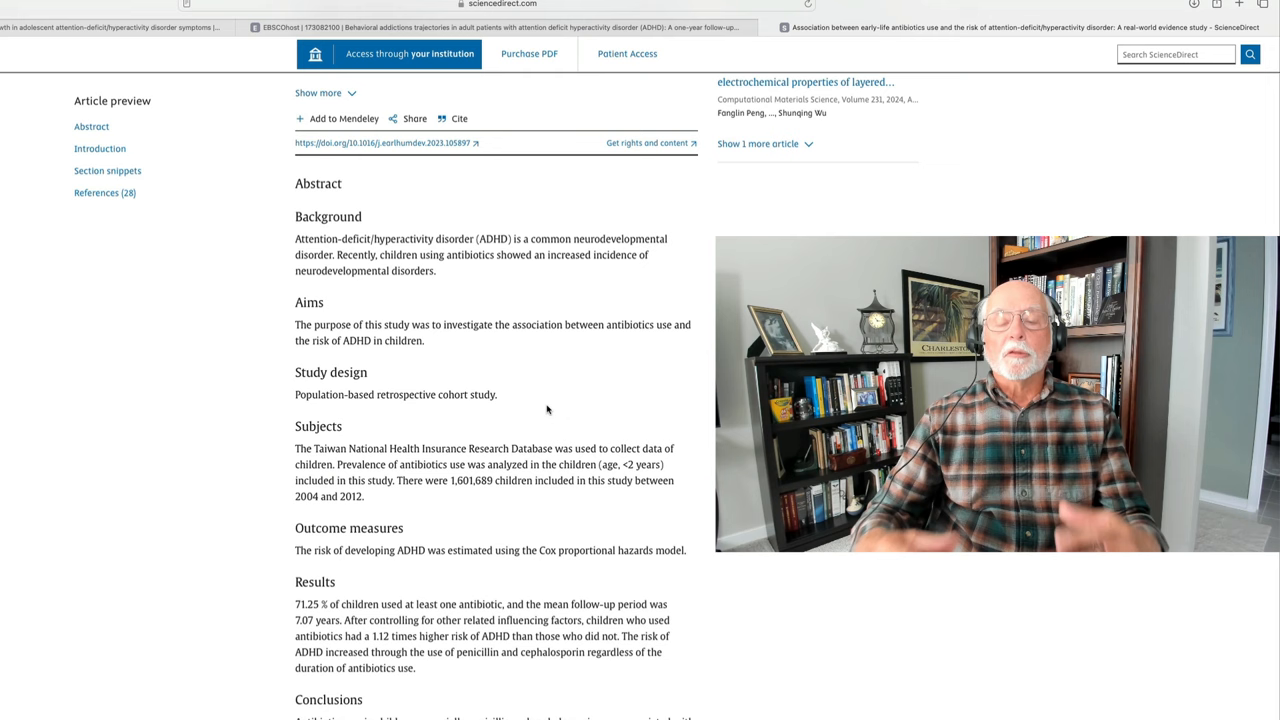
{"action": "scroll", "scroll_direction": "down", "scroll_amount": 3}
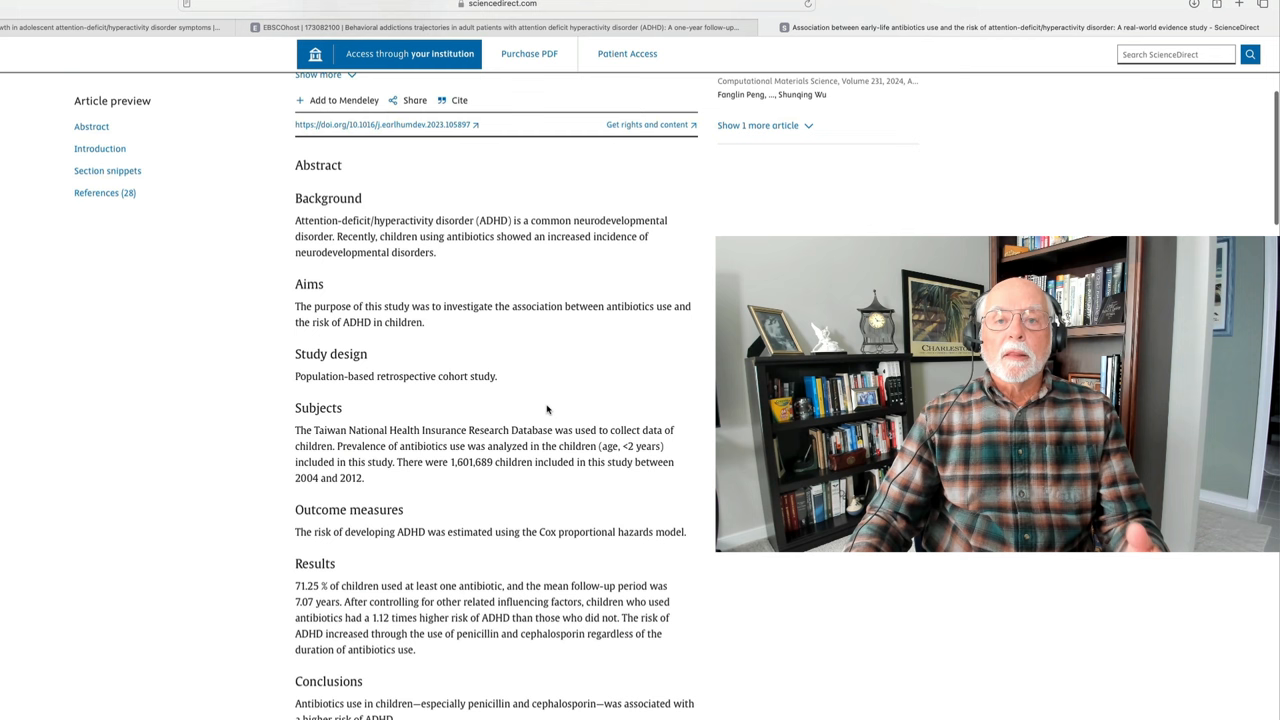
{"action": "scroll", "scroll_direction": "down", "scroll_amount": 3}
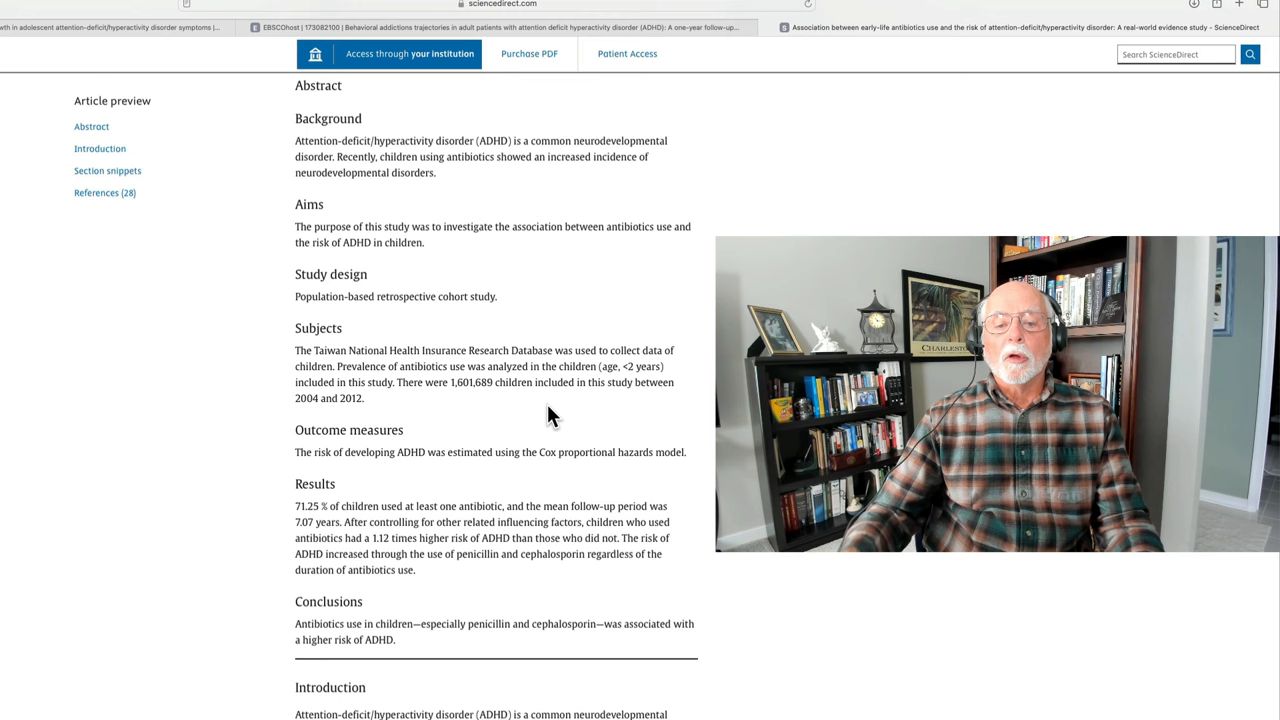
{"action": "mouse_move", "coordinate": [468, 402]}
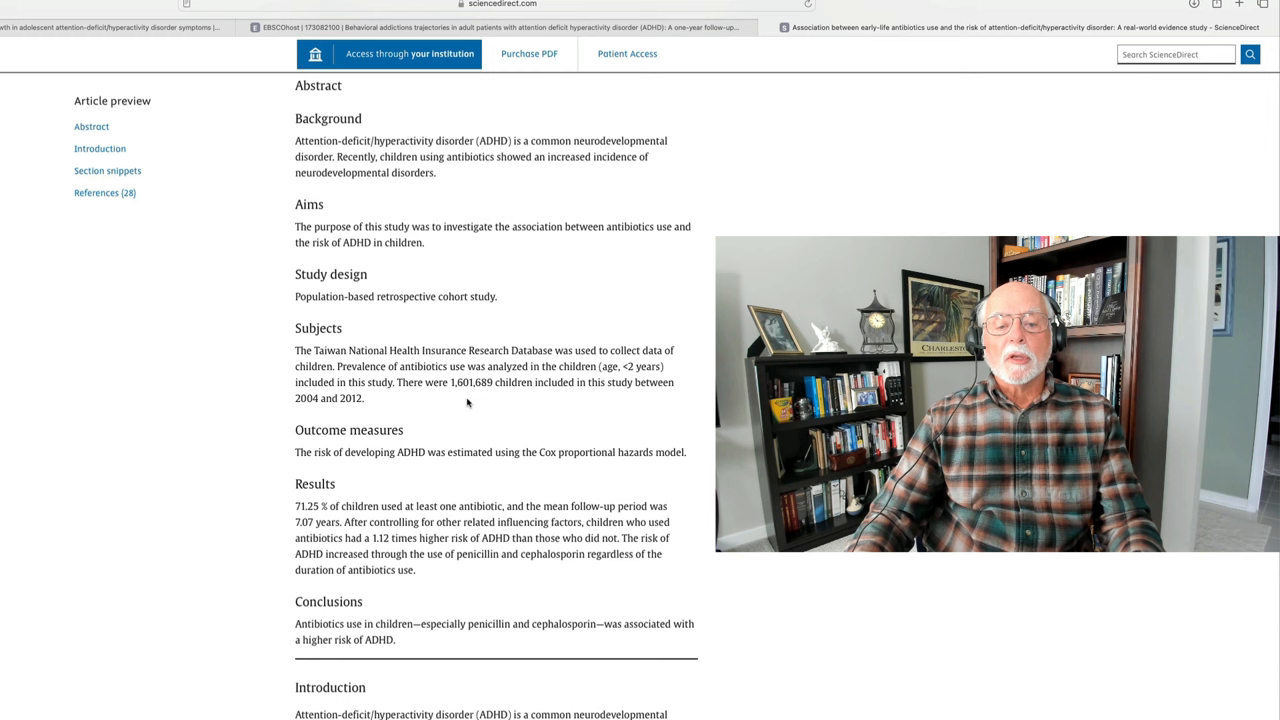
Scroll down past the abstract's Results and Conclusions to the Introduction on ADHD risk factors
{"action": "scroll", "scroll_direction": "down", "scroll_amount": 3}
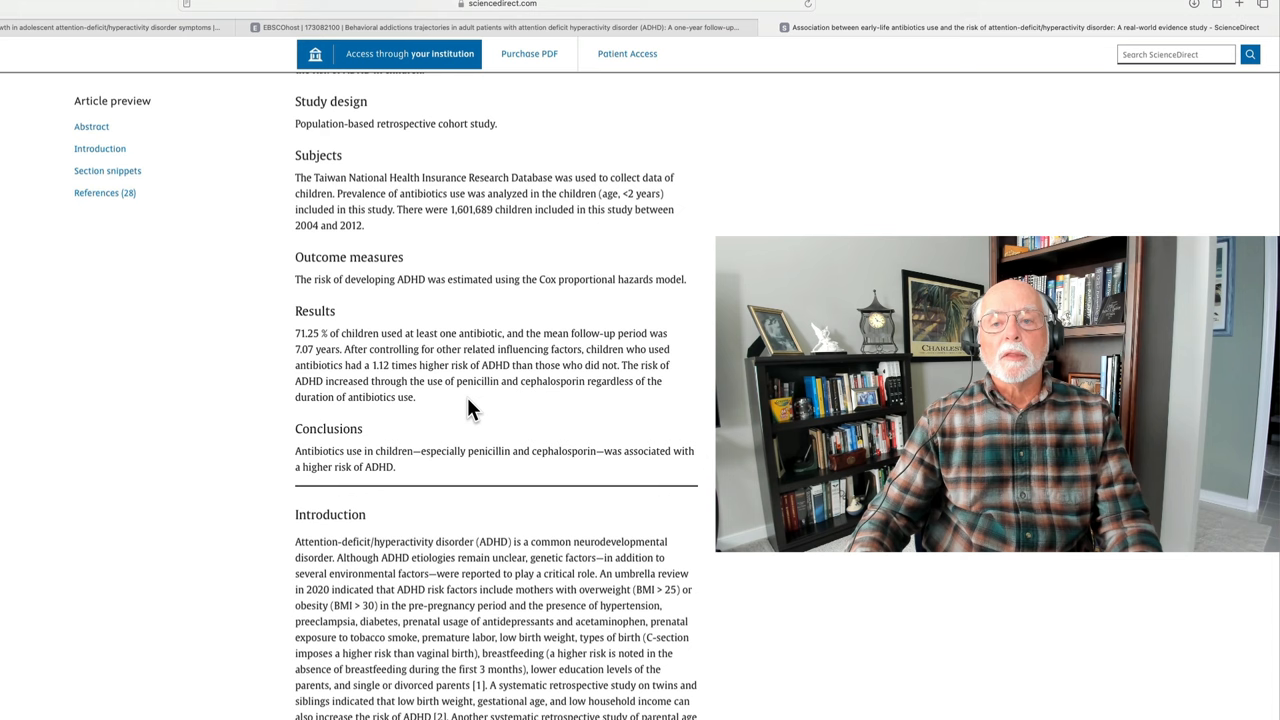
Scroll back to the top of the antibiotics and ADHD article showing title, authors and abstract start
{"action": "scroll", "scroll_direction": "up", "scroll_amount": 3}
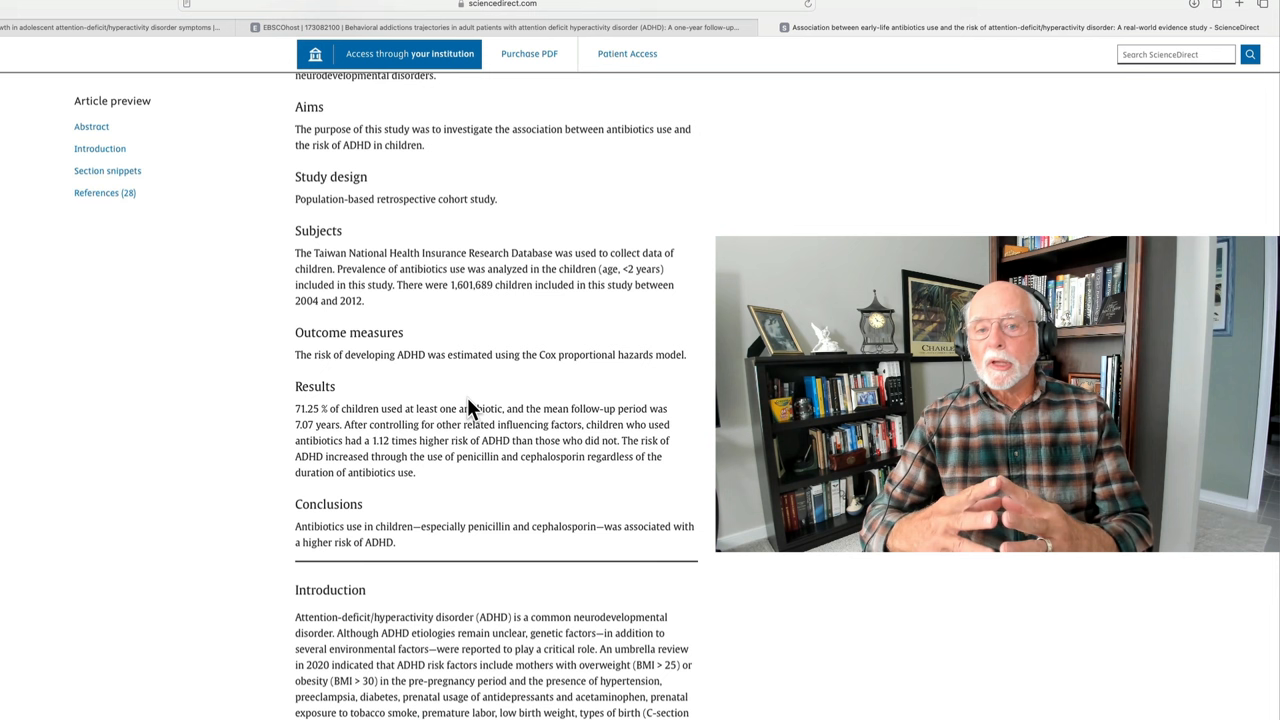
{"action": "scroll", "scroll_direction": "up", "scroll_amount": 3}
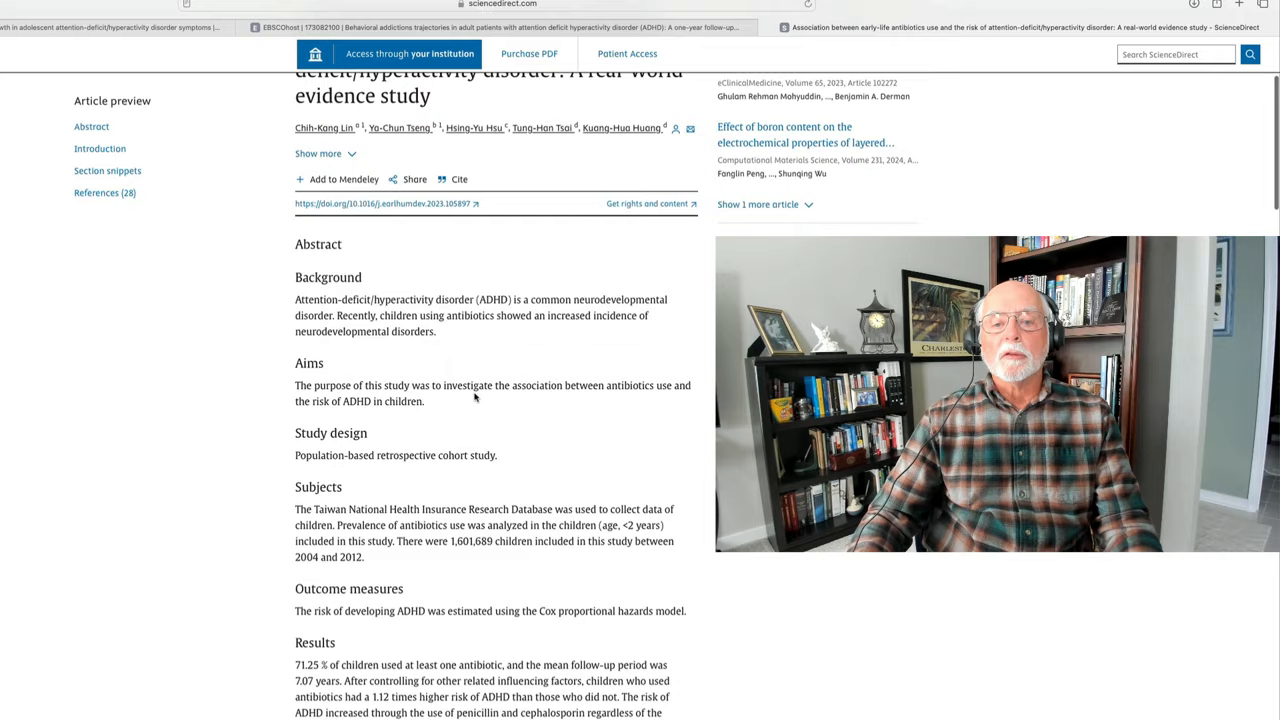
{"action": "scroll", "scroll_direction": "up", "scroll_amount": 3}
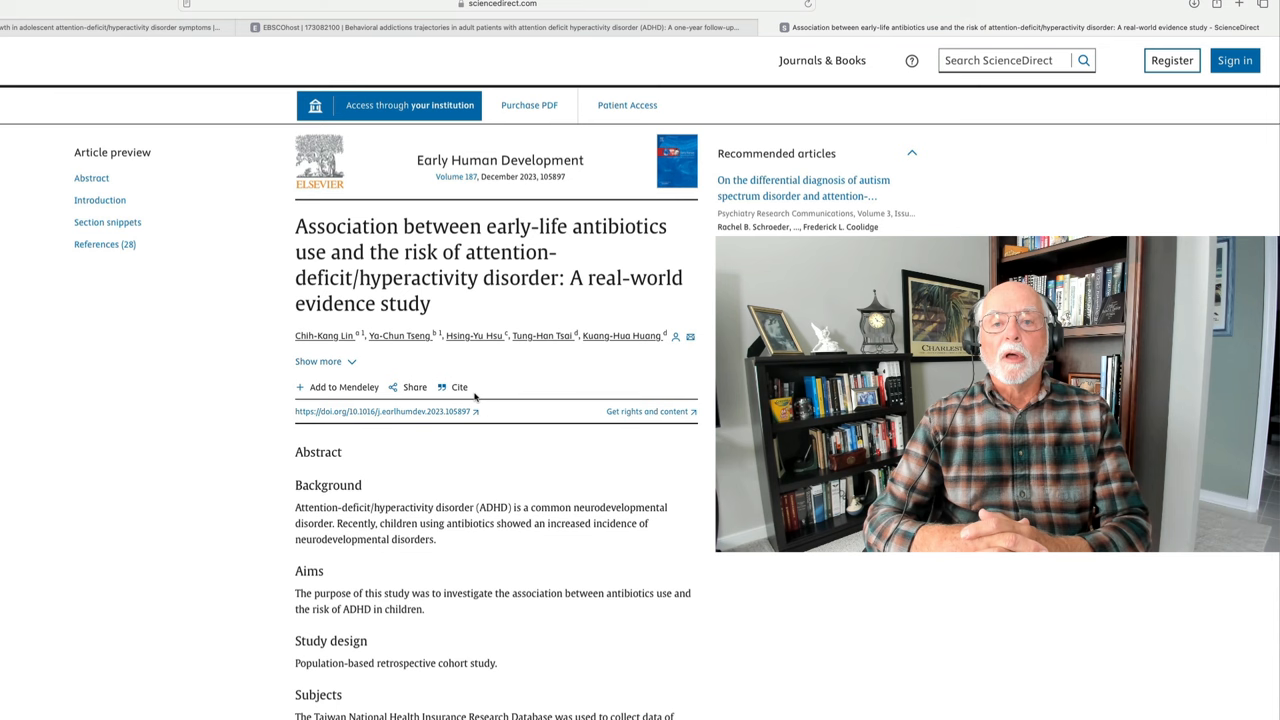